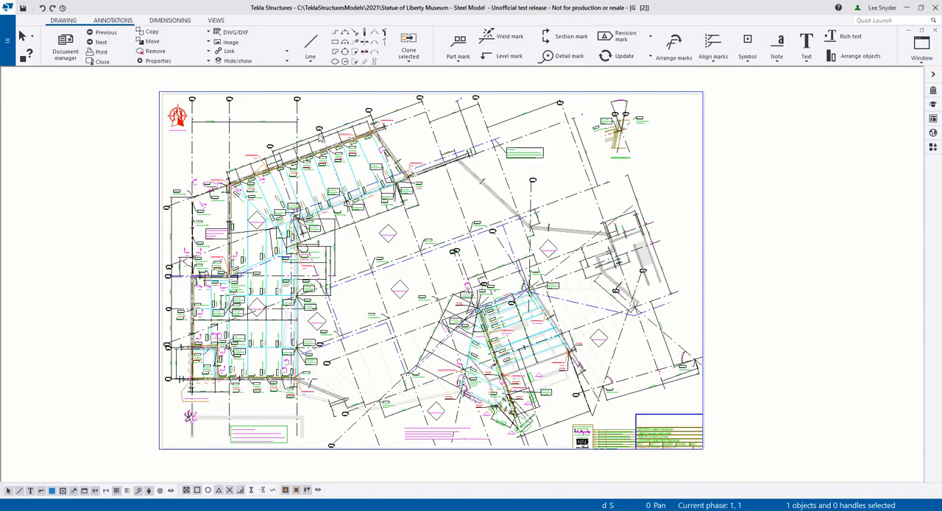
mouse_move(277, 285)
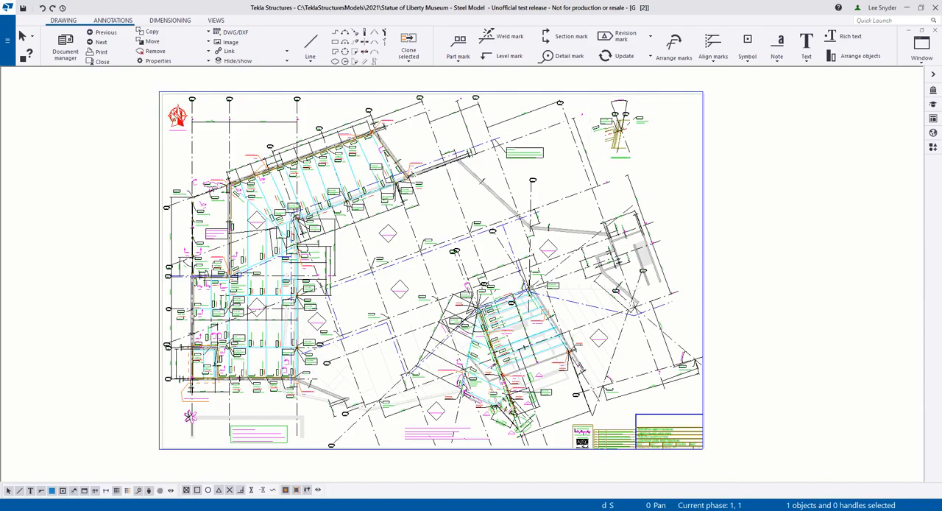
mouse_move(297, 451)
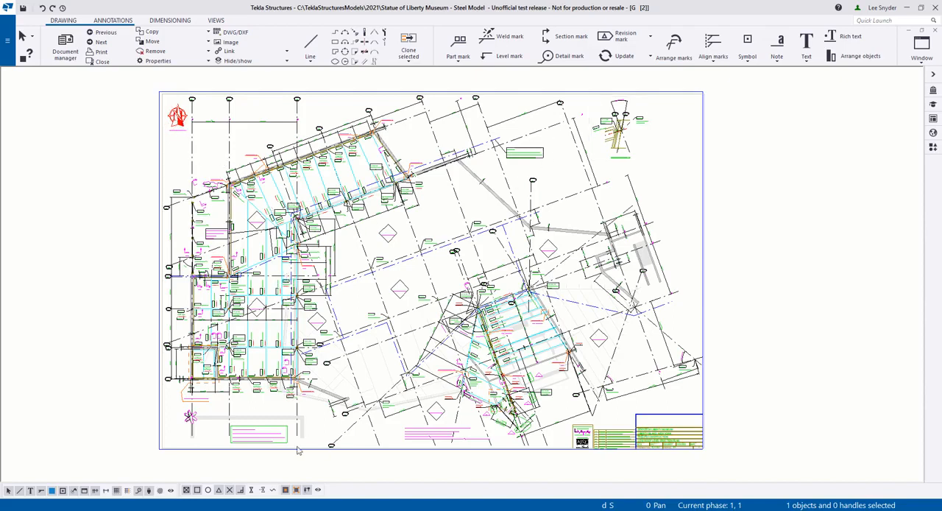
mouse_move(453, 442)
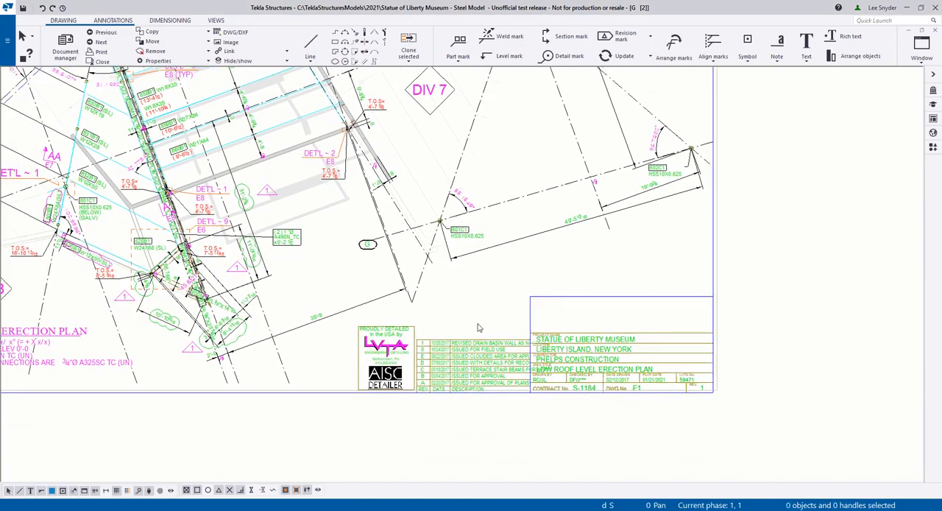
mouse_move(524, 360)
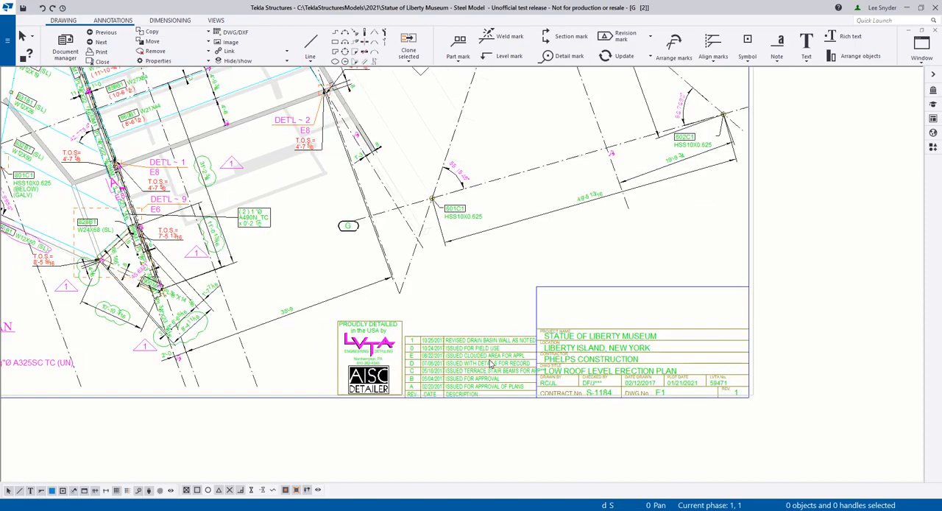
Exclude the revision table from the layout and restore it to its template position
right_click(489, 361)
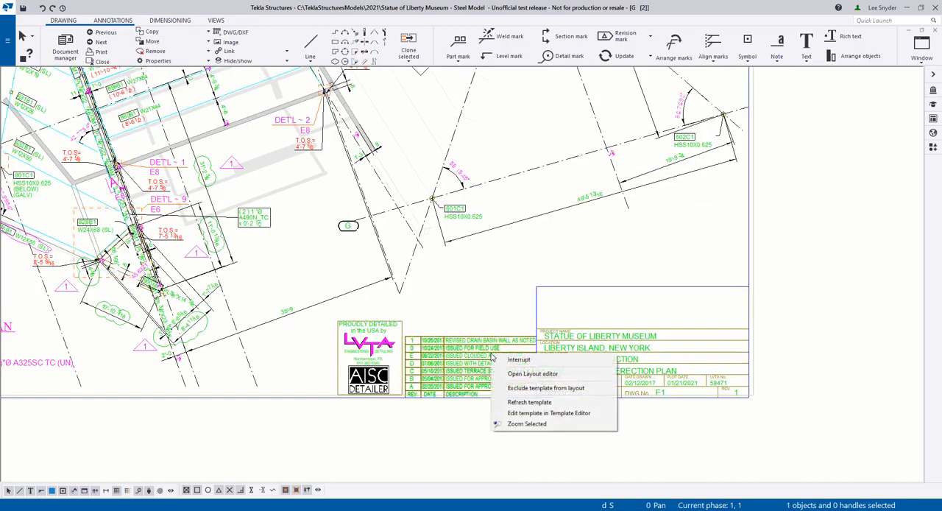
mouse_move(572, 388)
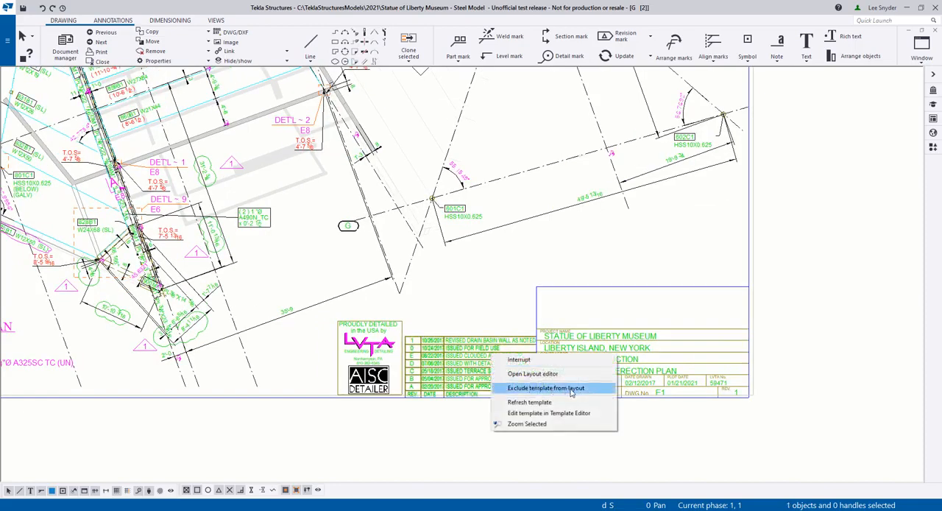
left_click(546, 389)
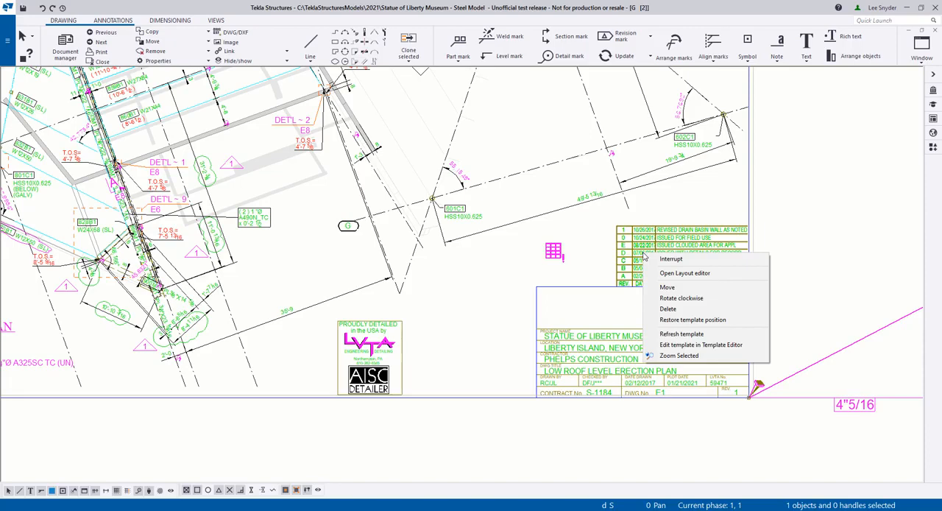
mouse_move(692, 320)
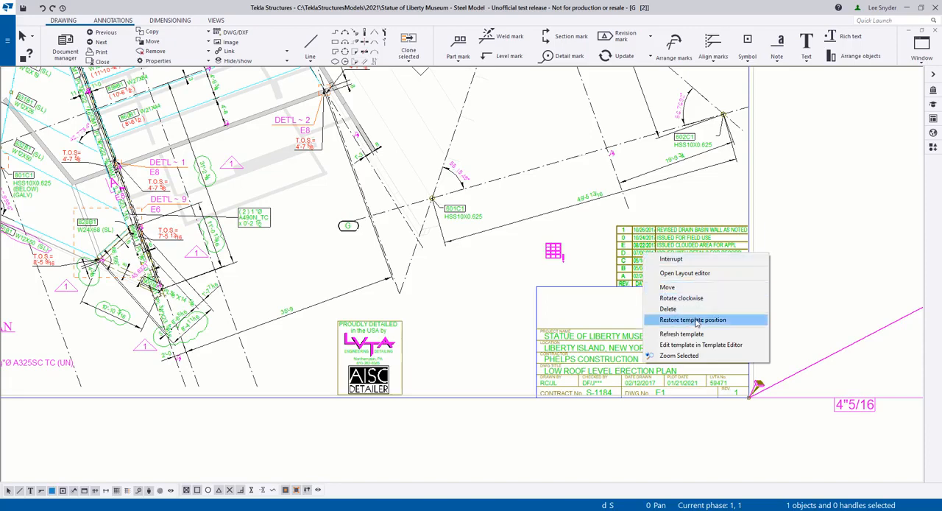
mouse_move(716, 325)
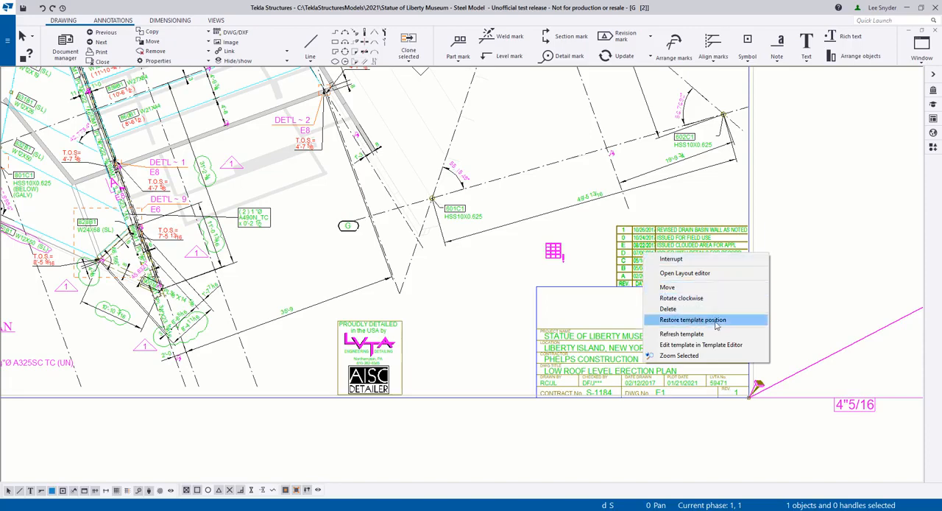
left_click(692, 319)
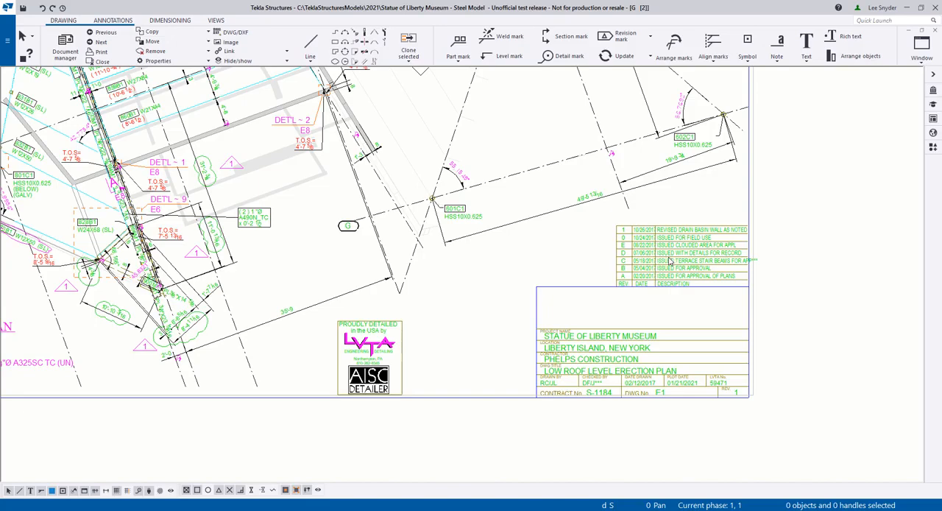
Exclude the detailer logo table from the drawing layout
right_click(370, 357)
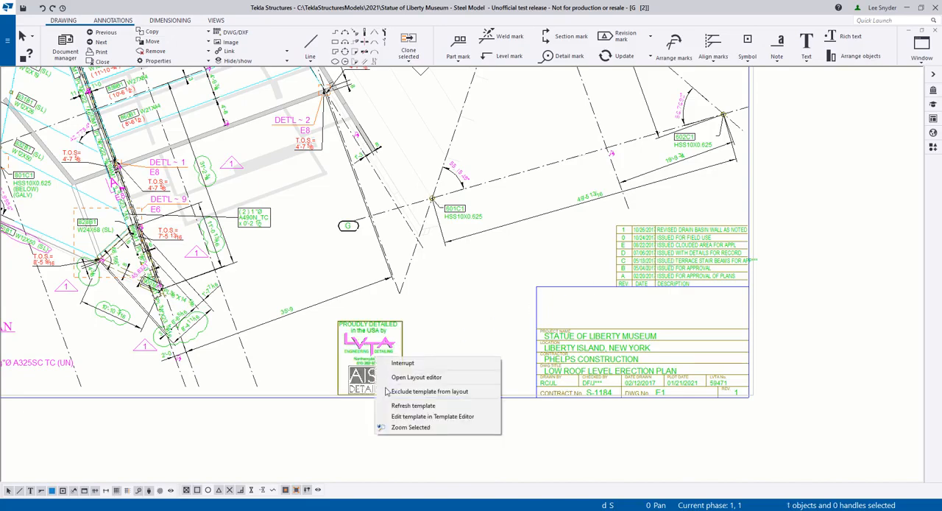
left_click(409, 427)
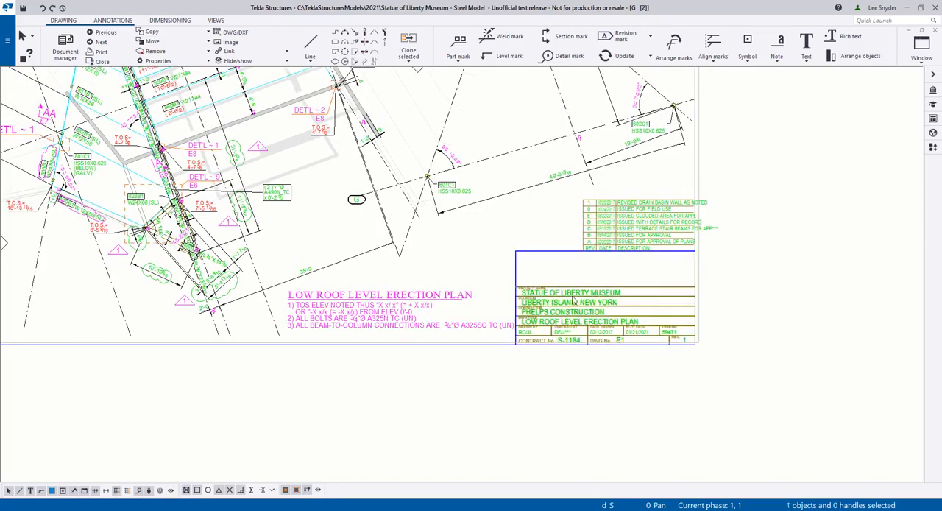
Review the revision, project details and 0_LVTA_plan_title tables in use, then leave the editor
right_click(574, 301)
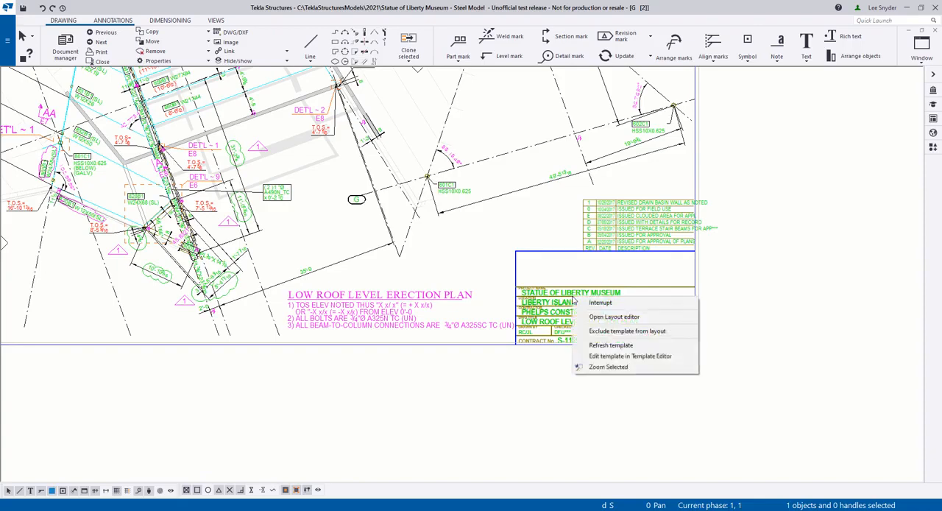
mouse_move(630, 317)
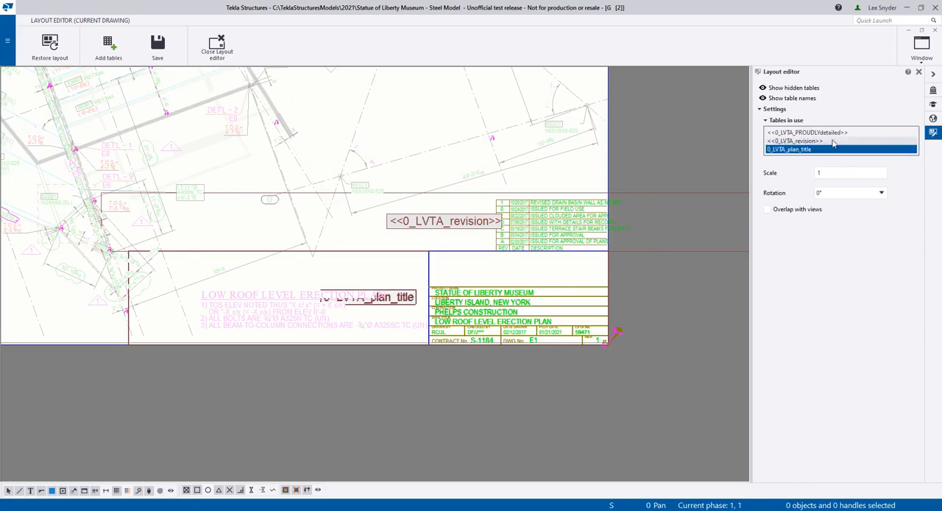
left_click(807, 131)
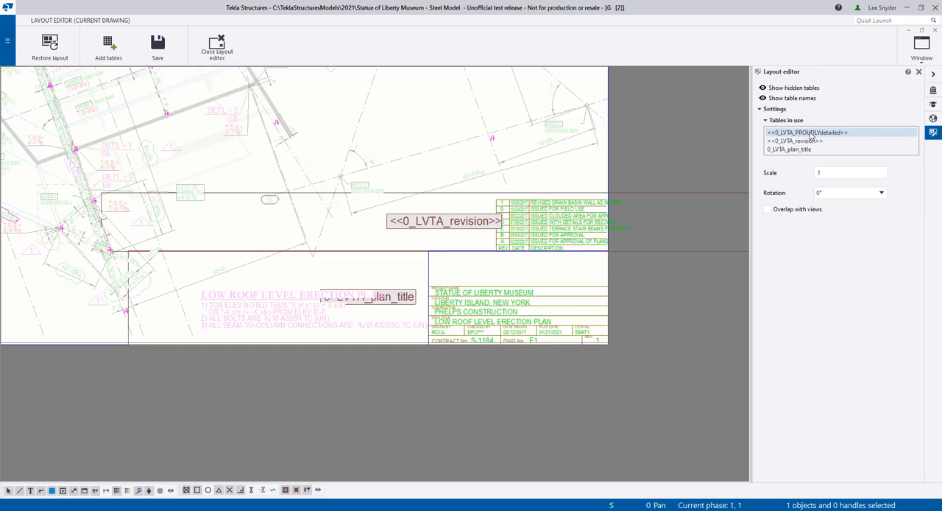
left_click(789, 149)
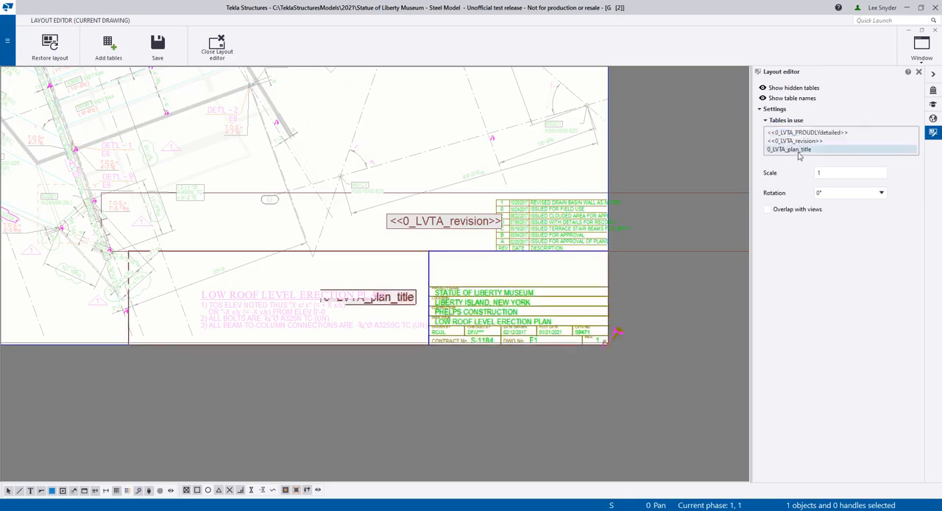
left_click(789, 149)
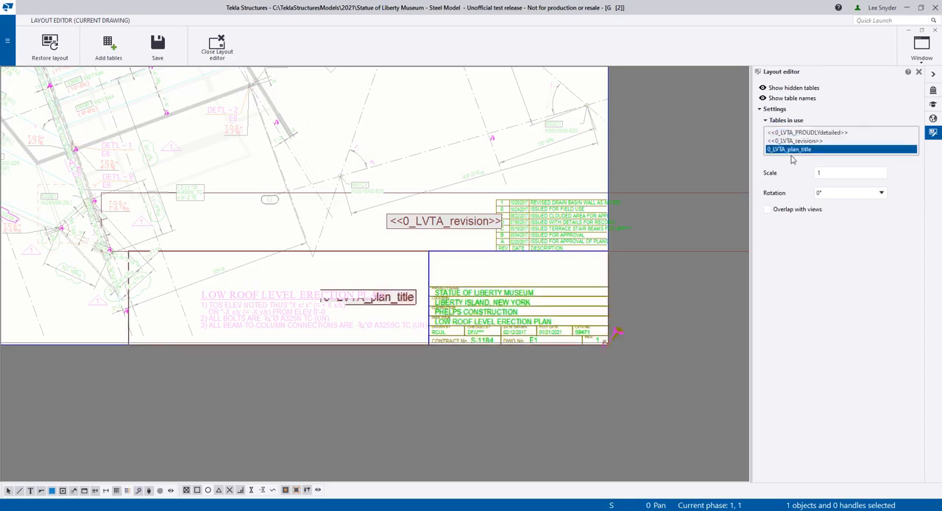
left_click(50, 45)
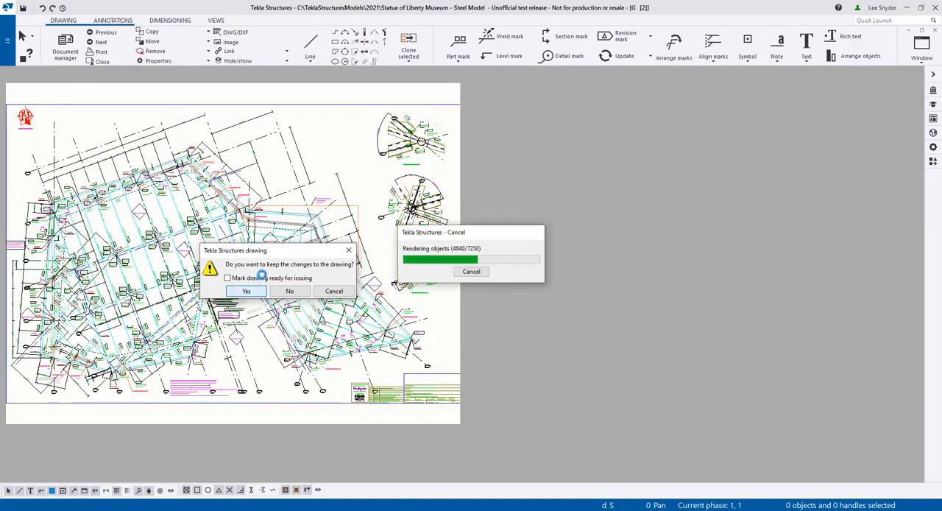
Keep the drawing changes so the roof level erection plan E2 opens
left_click(246, 291)
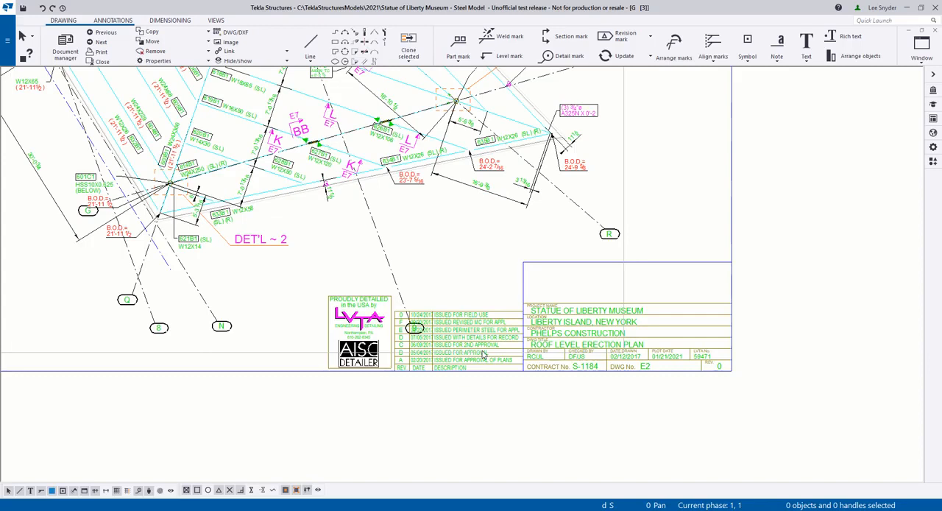
mouse_move(502, 346)
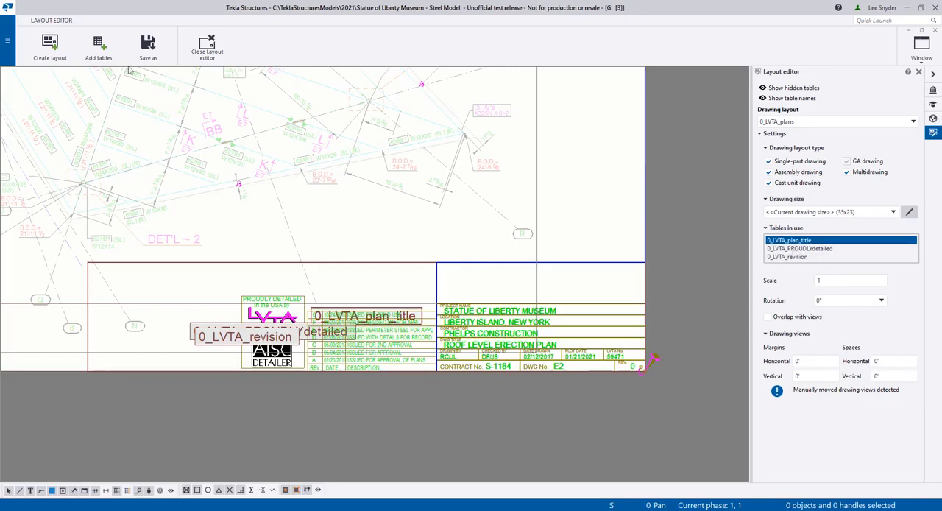
Add the 0_LVTA_CUSTOMER_LOGOS table from the available tables and place it above the title block
left_click(97, 46)
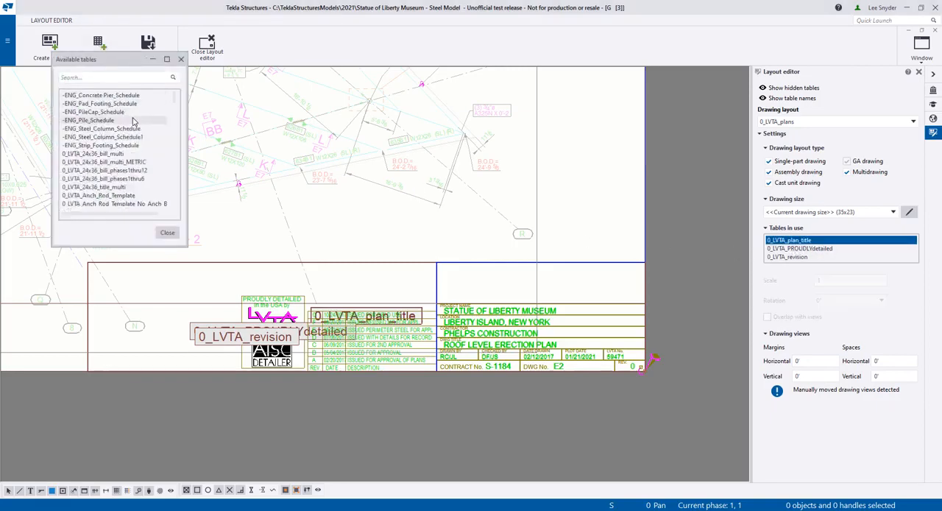
scroll("down", 3)
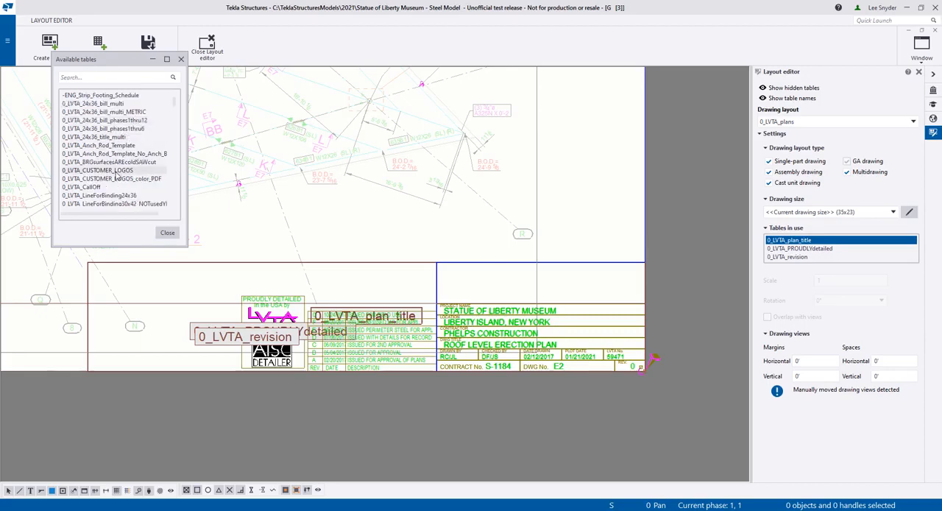
left_click(97, 171)
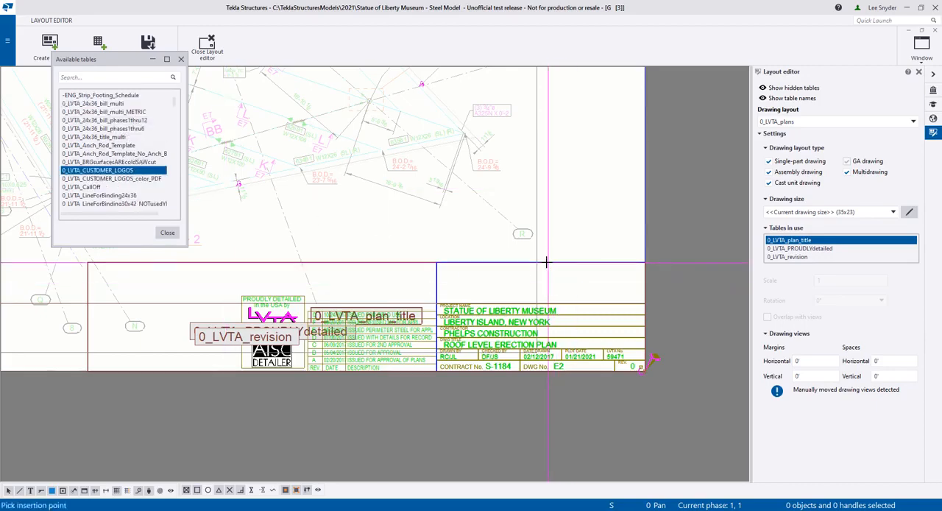
double_click(98, 170)
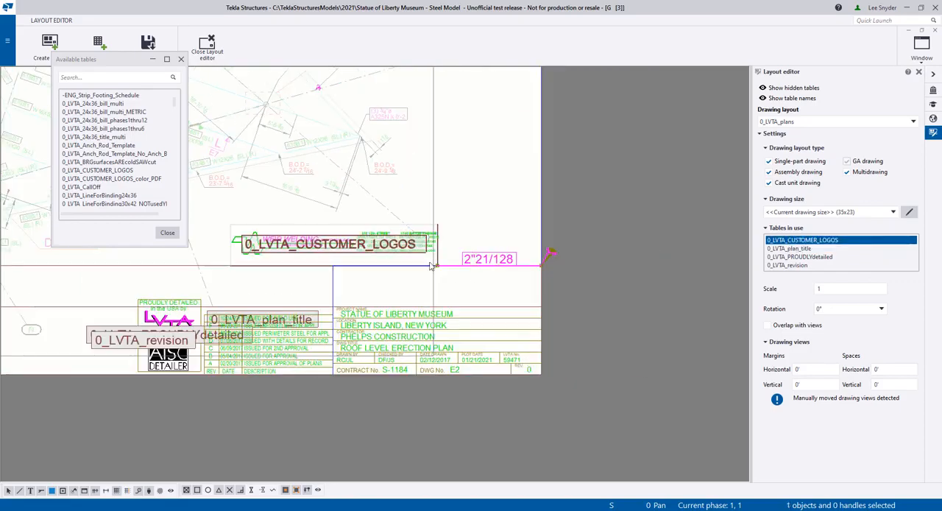
left_click_drag(332, 243, 436, 286)
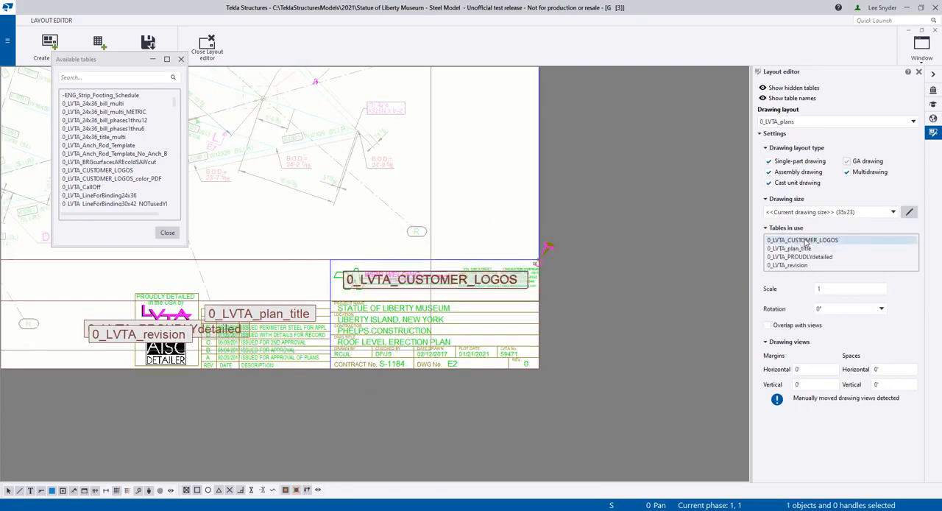
left_click(800, 238)
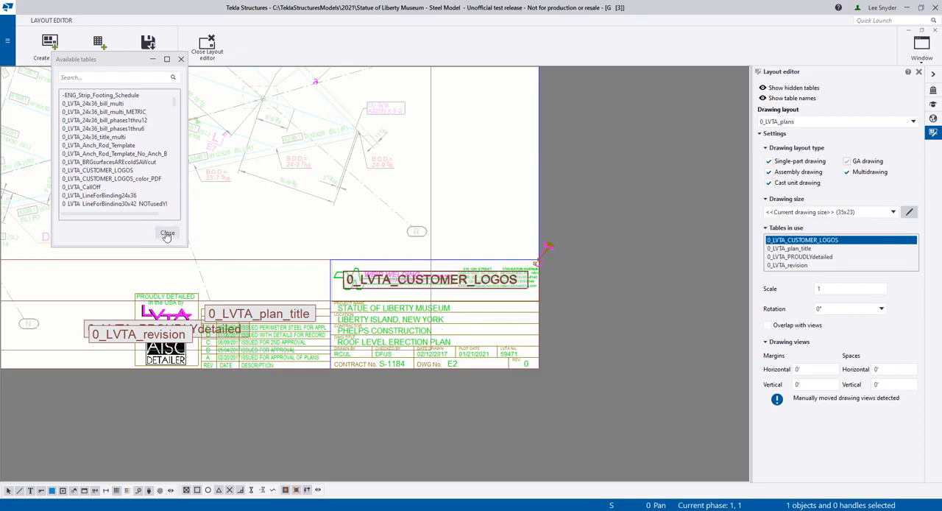
left_click(168, 234)
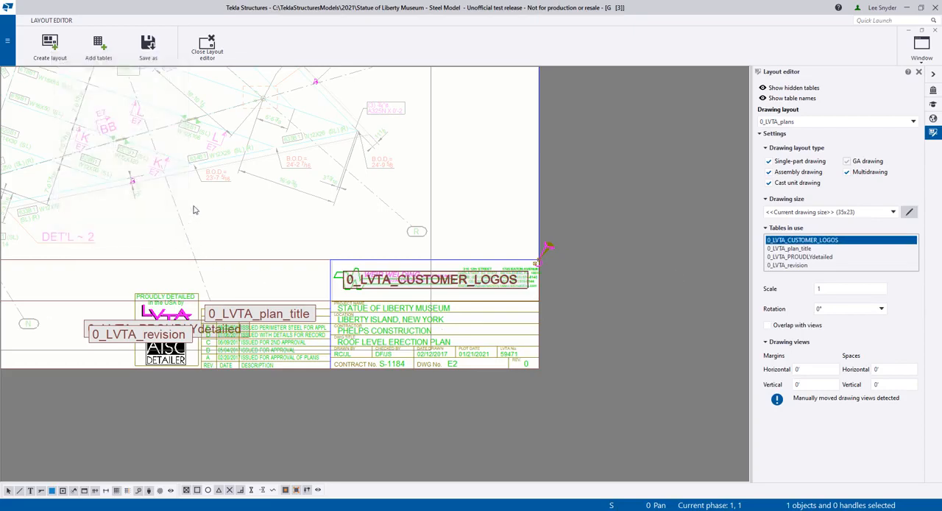
Save the layout over 0_LVTA_plans and return from the layout editor to the drawing
left_click(206, 46)
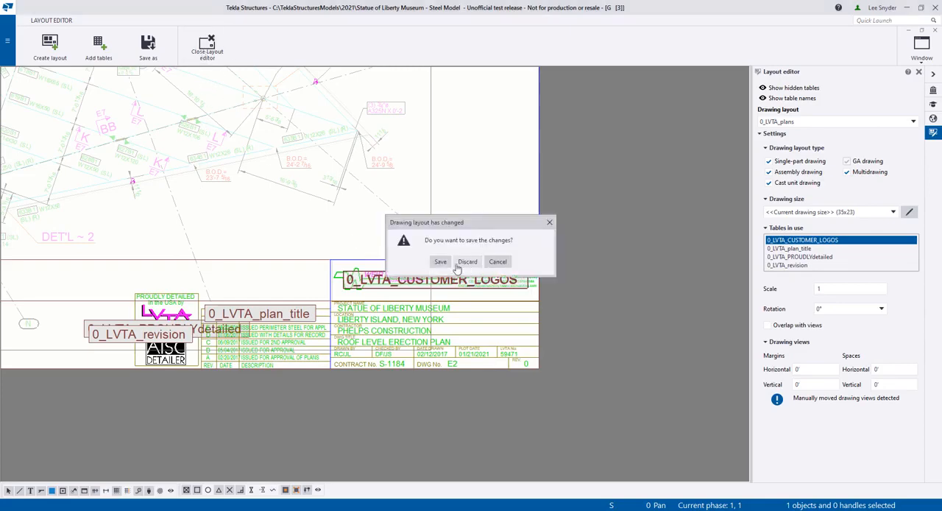
left_click(440, 262)
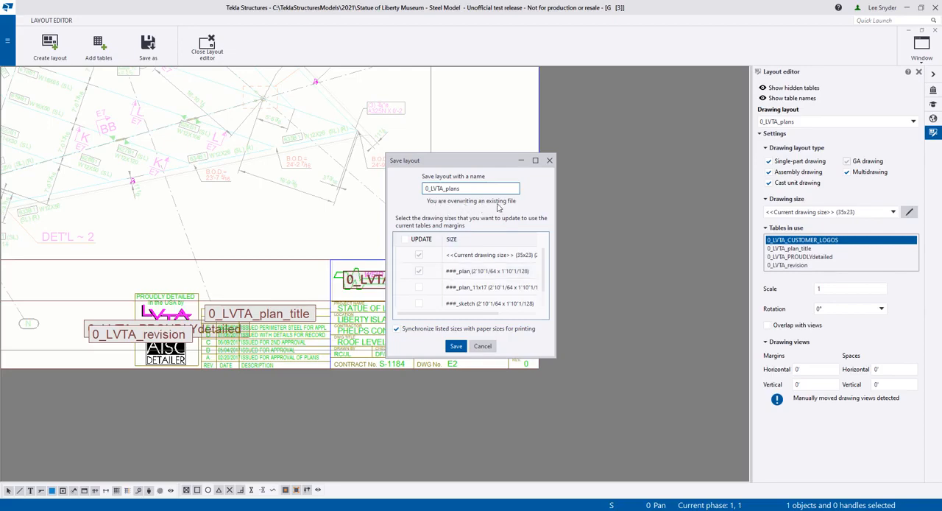
mouse_move(471, 209)
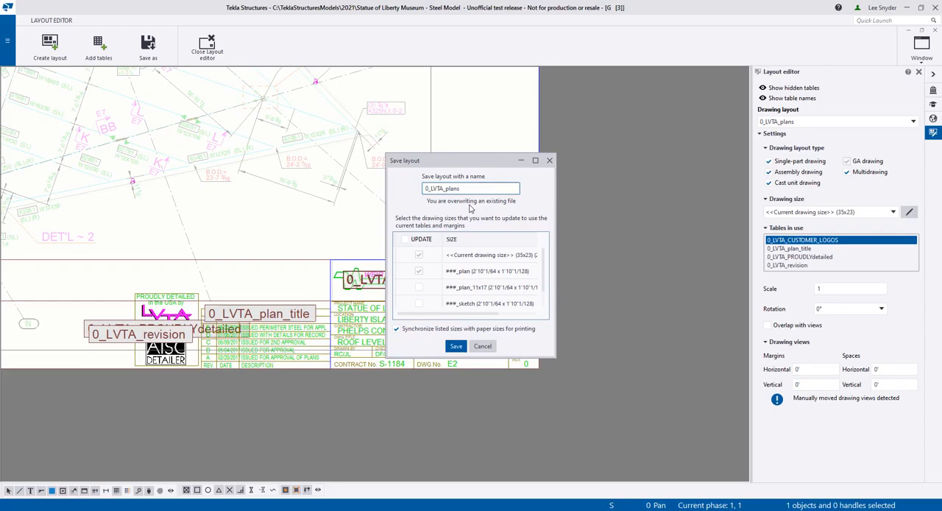
left_click(456, 346)
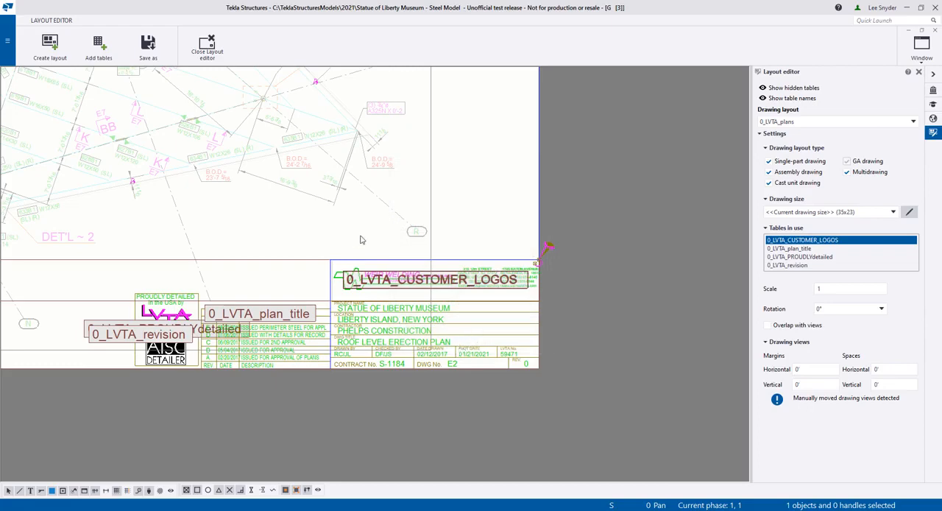
left_click(206, 47)
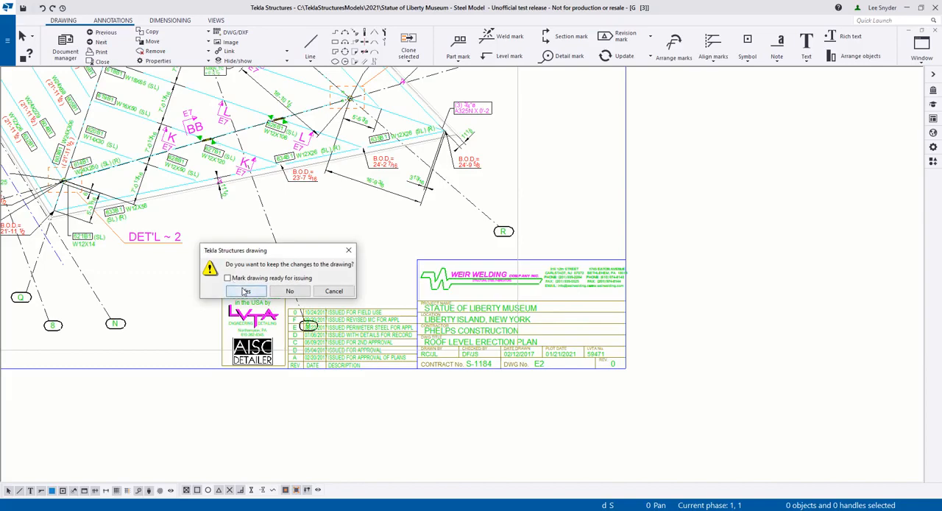
Keep the roof plan changes so the low roof erection plan opens with the customer logo
left_click(246, 291)
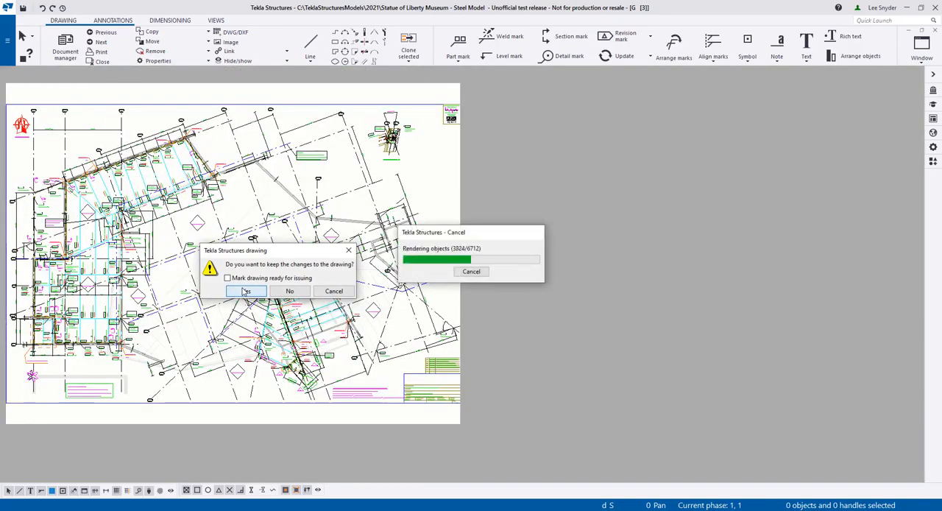
left_click(246, 291)
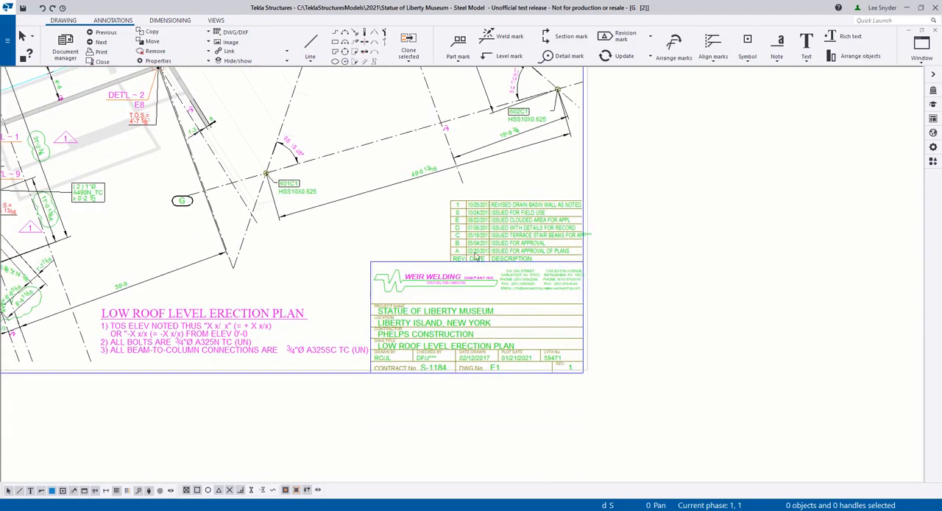
mouse_move(495, 287)
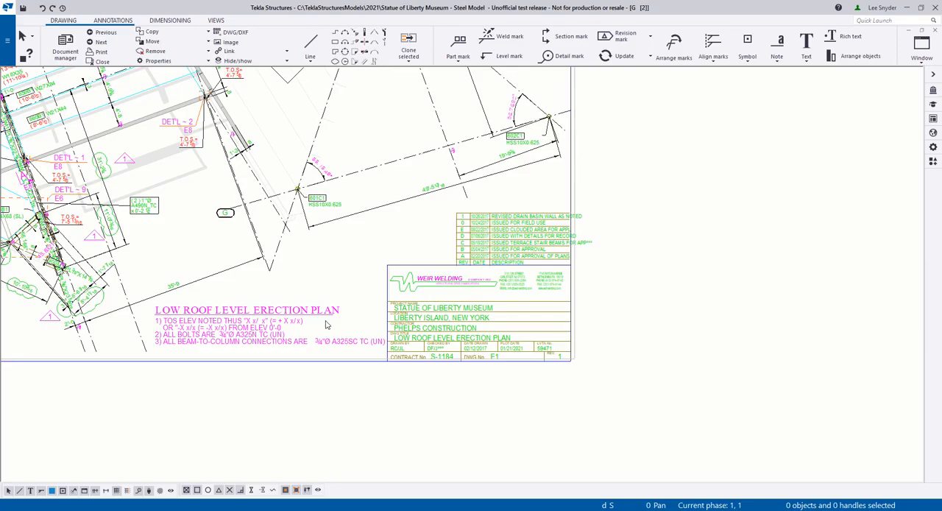
mouse_move(340, 327)
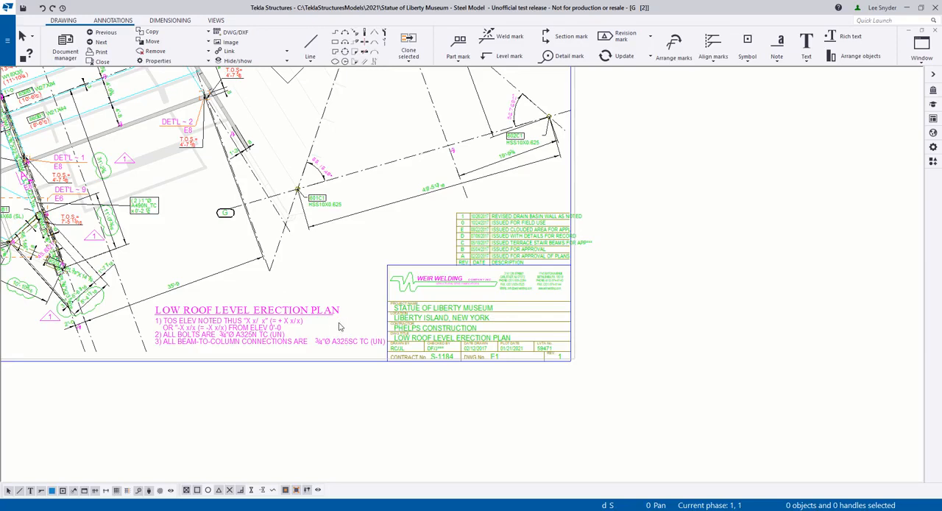